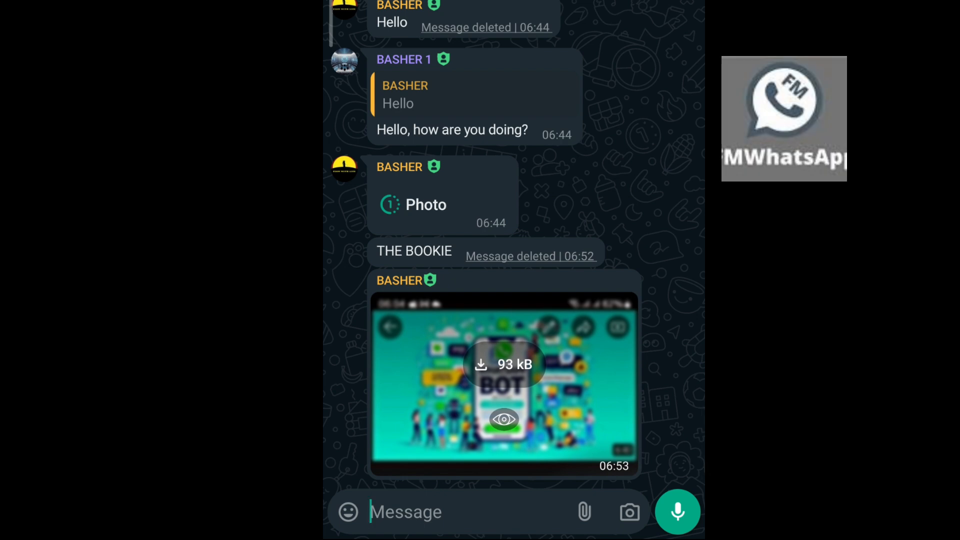
# View the shared screenshot in the WhatsApp chat, then leave WhatsApp for the app list
pyautogui.click(784, 116)
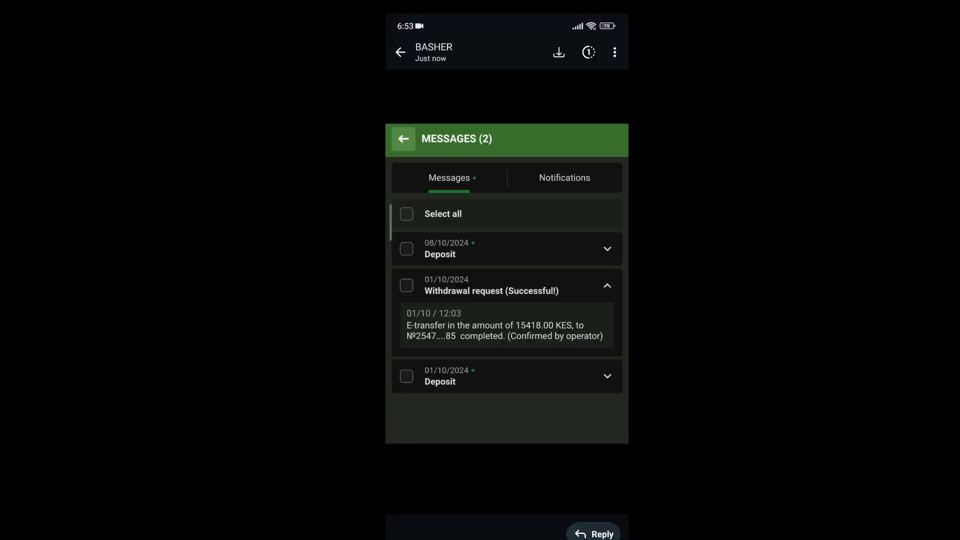
pyautogui.click(558, 51)
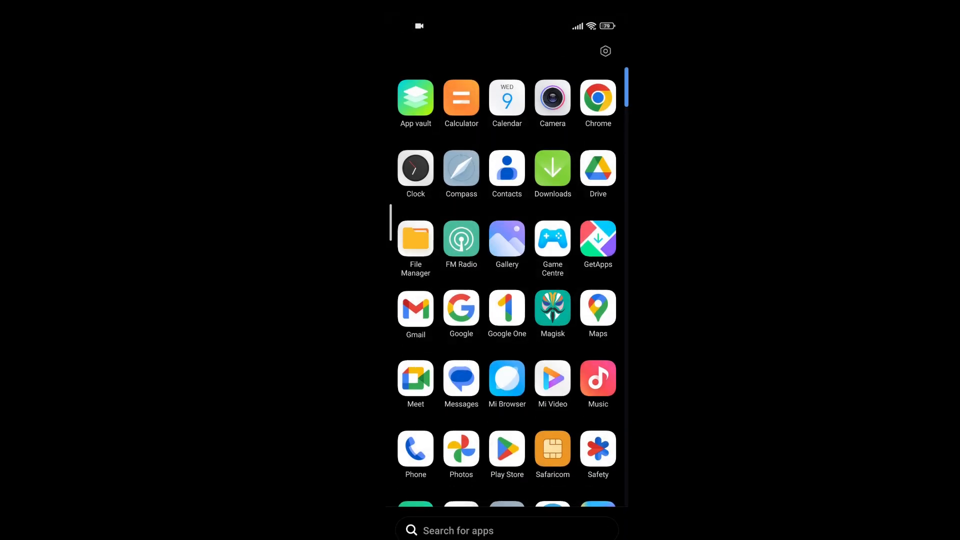
# Launch Magisk from the app drawer and check its Superuser page, which shows no root requests
pyautogui.click(604, 51)
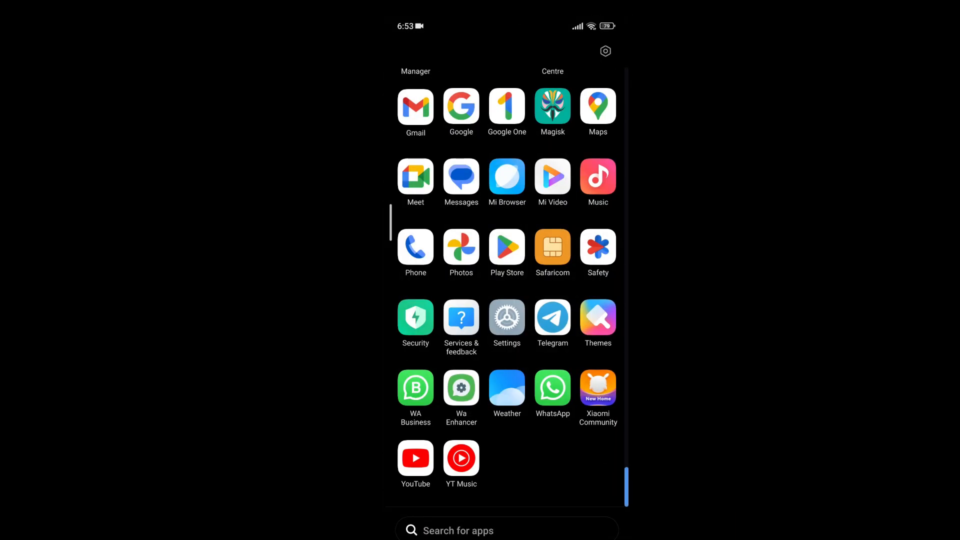
pyautogui.click(552, 105)
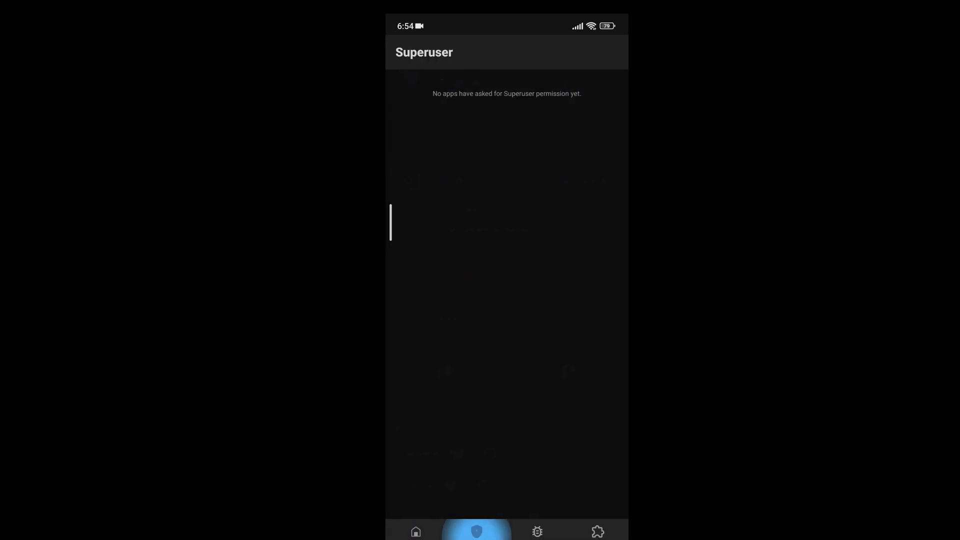
pyautogui.click(537, 531)
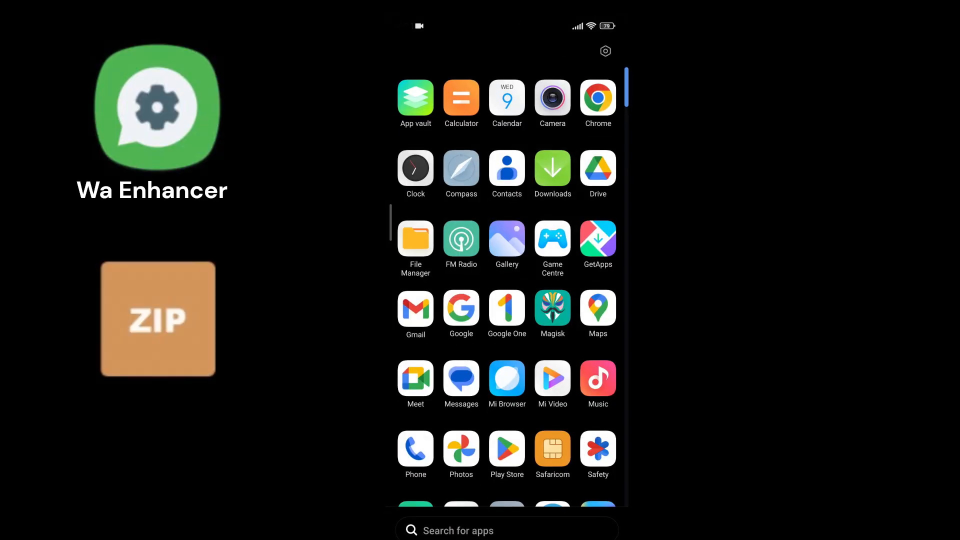
# Return to the launcher and bring up the full installed-apps list
pyautogui.scroll(-3)
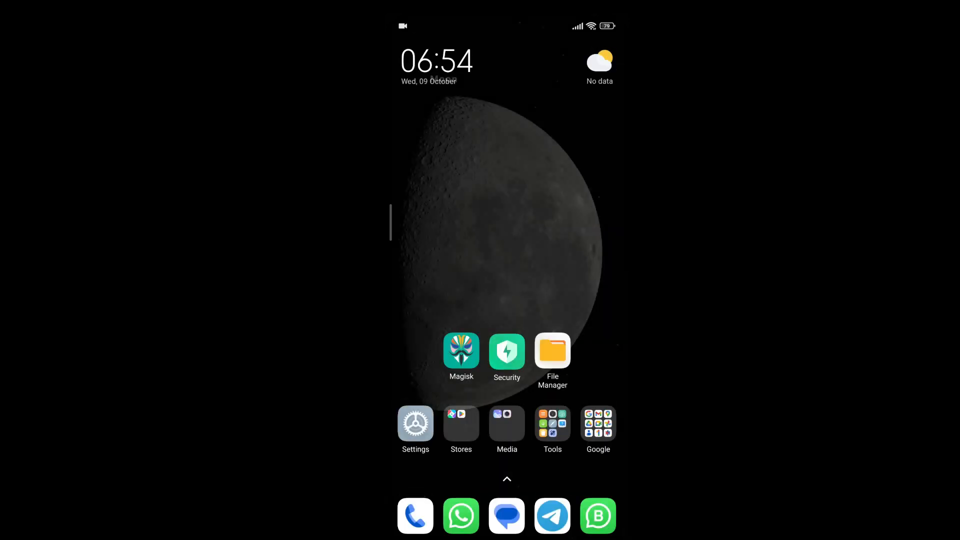
pyautogui.click(552, 352)
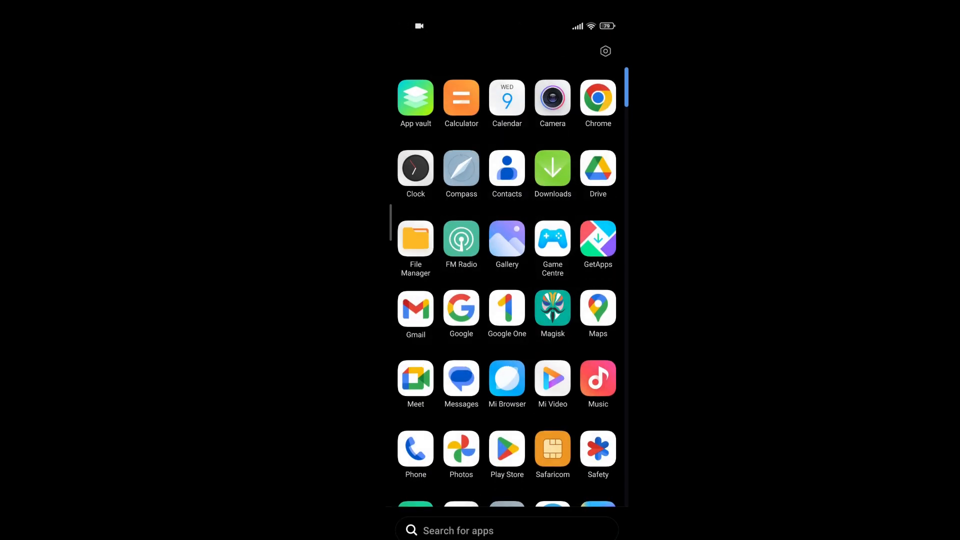
pyautogui.scroll(-3)
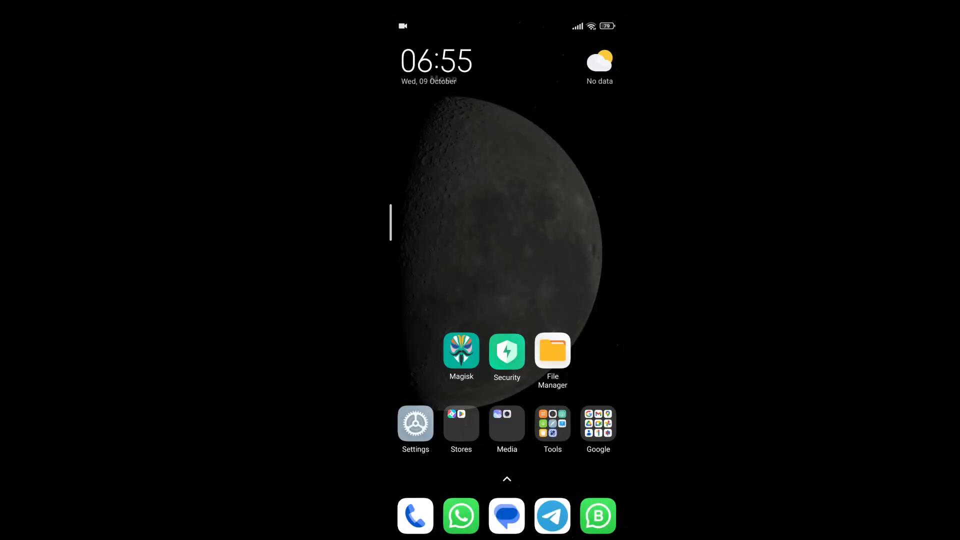
pyautogui.click(552, 352)
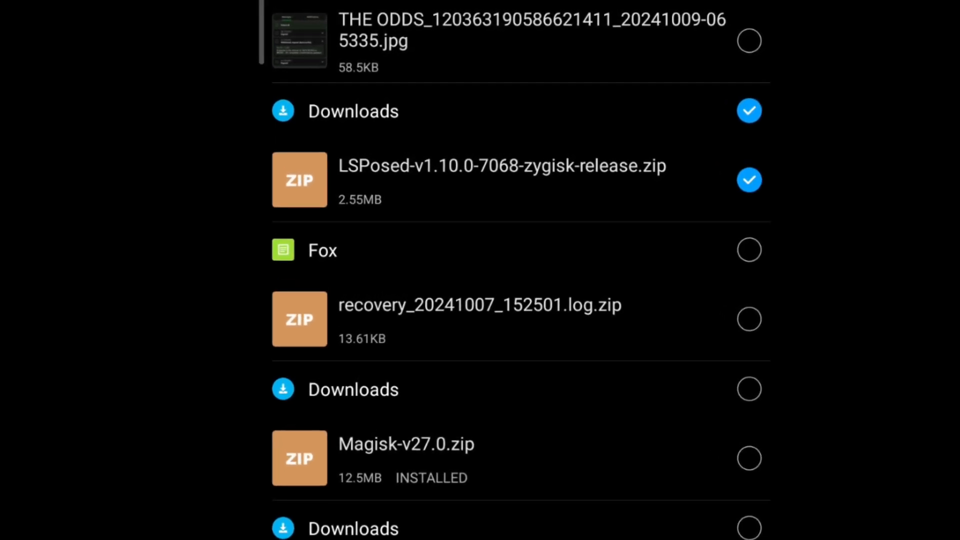
pyautogui.scroll(-3)
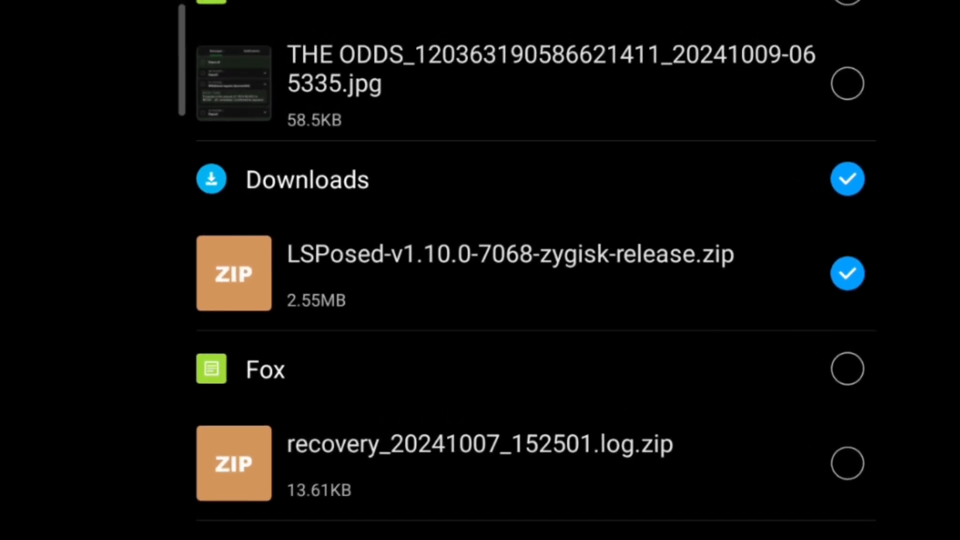
pyautogui.scroll(-3)
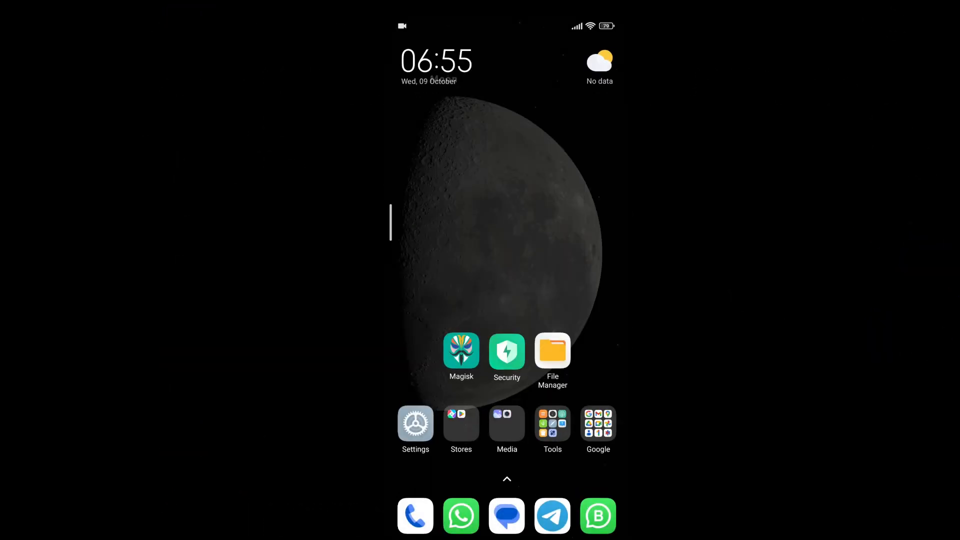
pyautogui.click(461, 353)
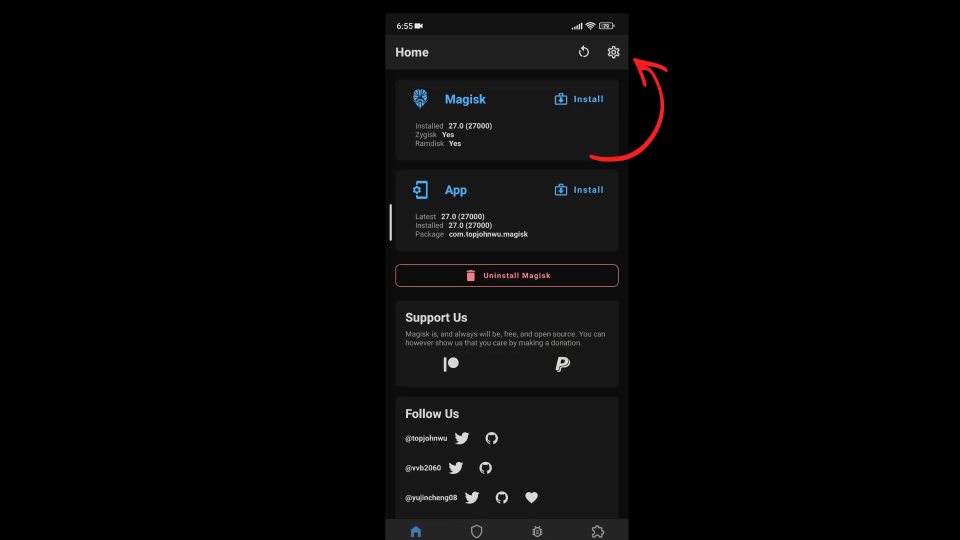
pyautogui.click(613, 51)
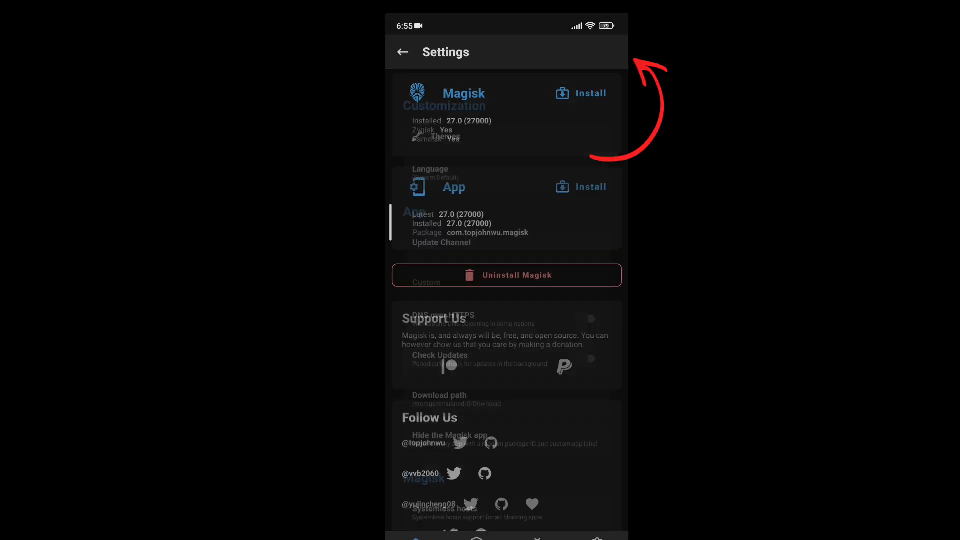
pyautogui.scroll(-3)
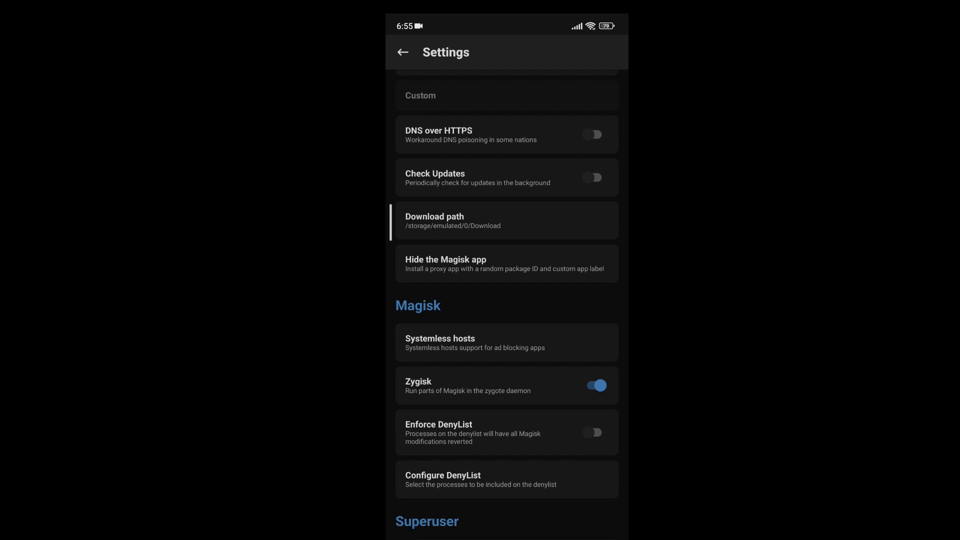
pyautogui.scroll(-3)
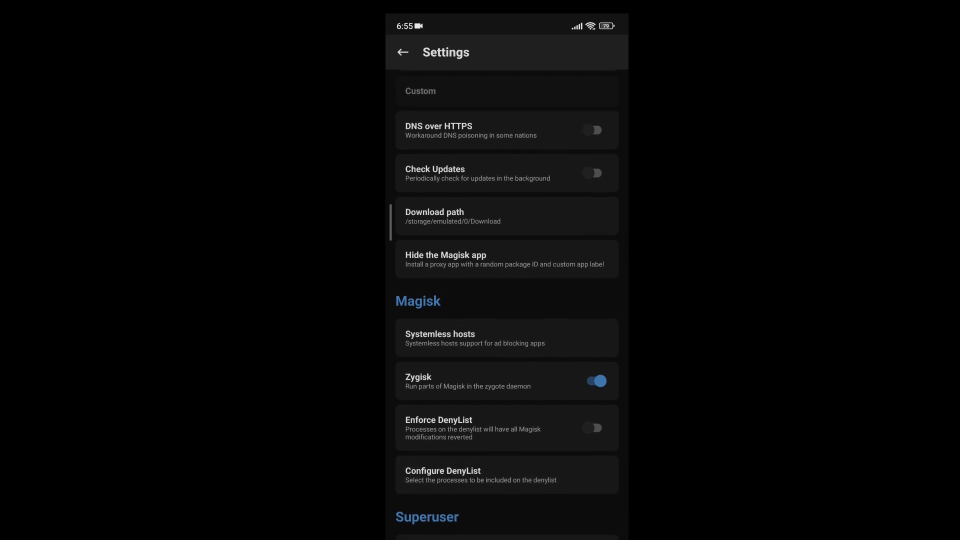
pyautogui.scroll(-3)
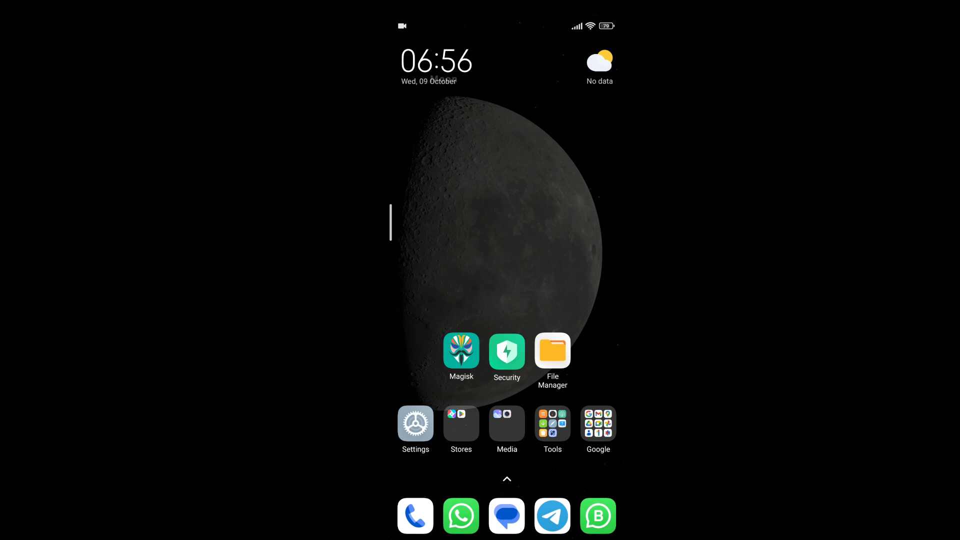
# In Magisk's Modules page confirm Zygisk - LSPosed is enabled and launch the LSPosed manager
pyautogui.click(460, 351)
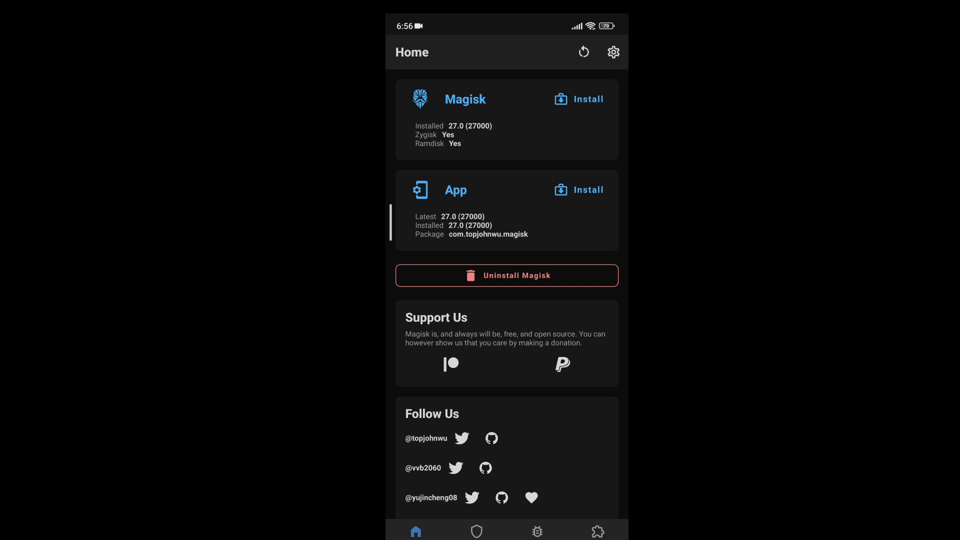
pyautogui.click(597, 531)
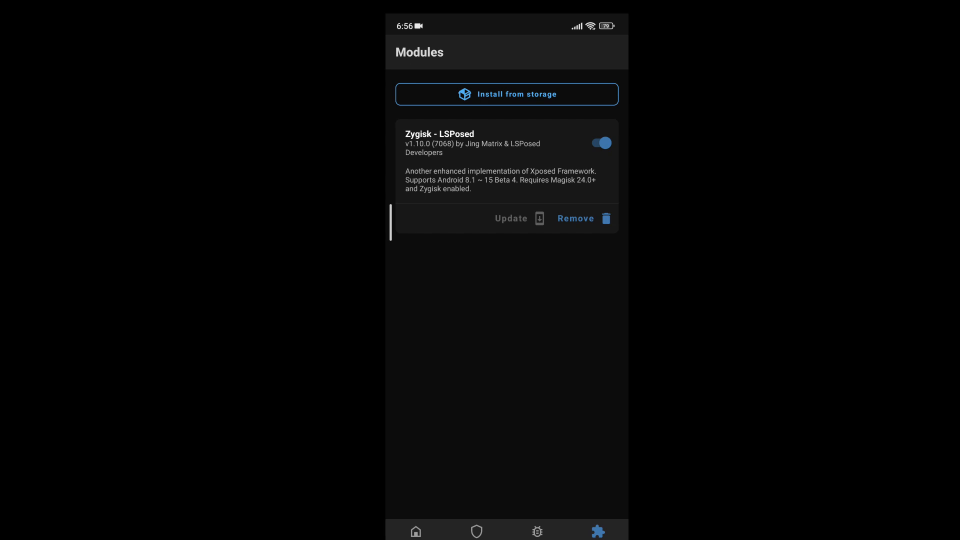
pyautogui.click(506, 94)
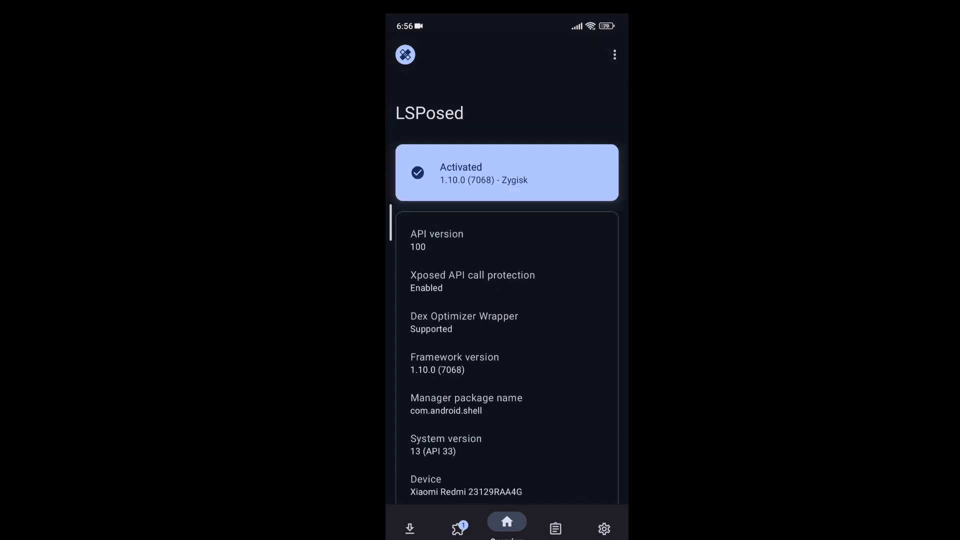
# From LSPosed's settings, create a home screen shortcut for the manager
pyautogui.click(614, 54)
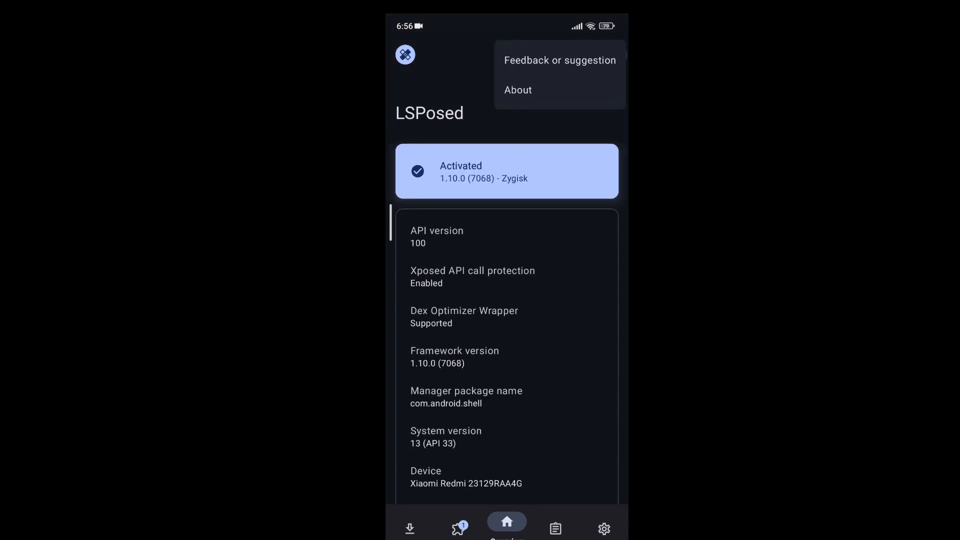
pyautogui.click(614, 54)
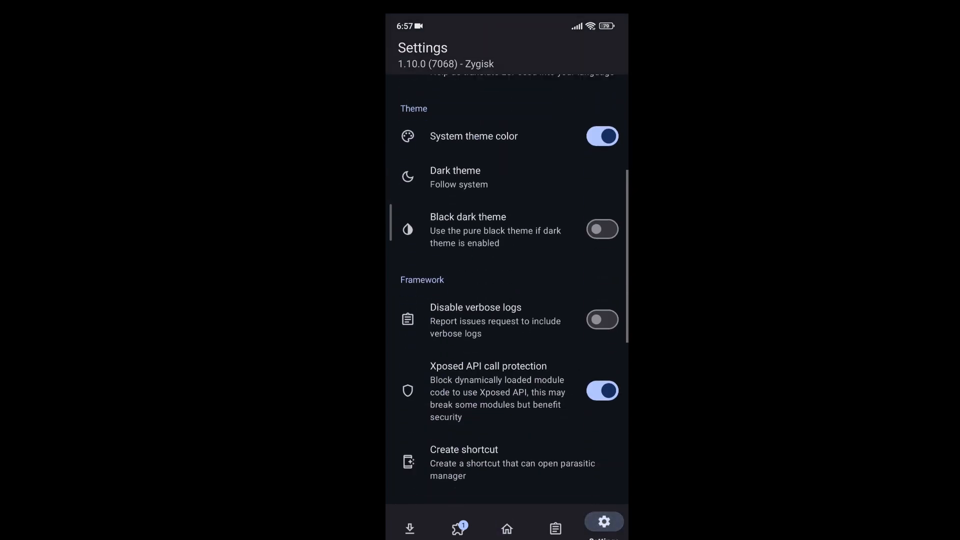
pyautogui.scroll(-3)
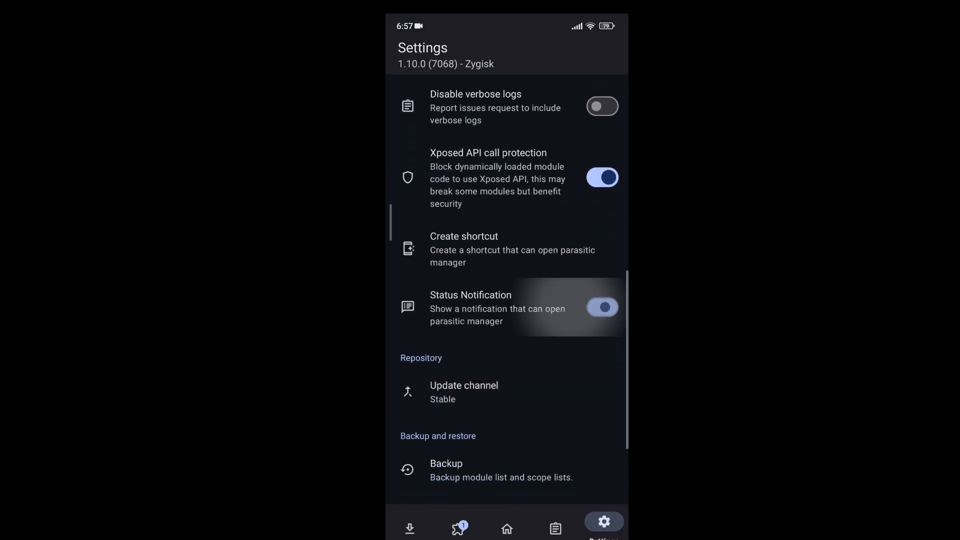
pyautogui.click(506, 522)
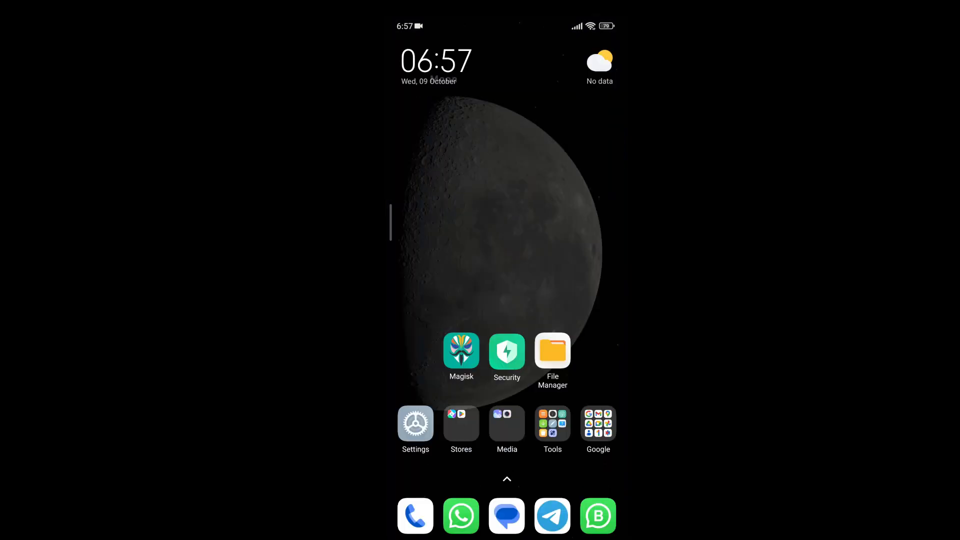
# Back on the home screen, launch LSPosed from the new shortcut, showing Activated 1.10.0
pyautogui.click(552, 424)
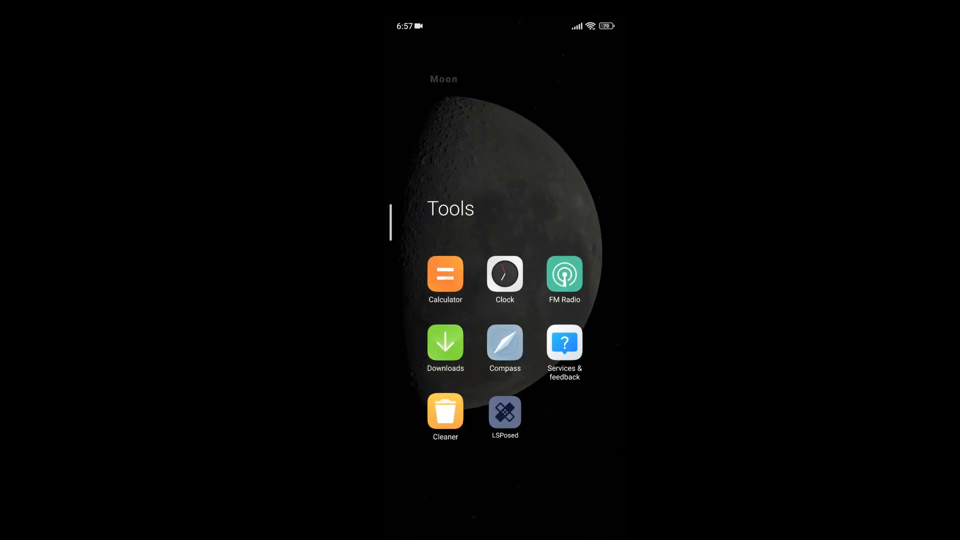
pyautogui.click(480, 478)
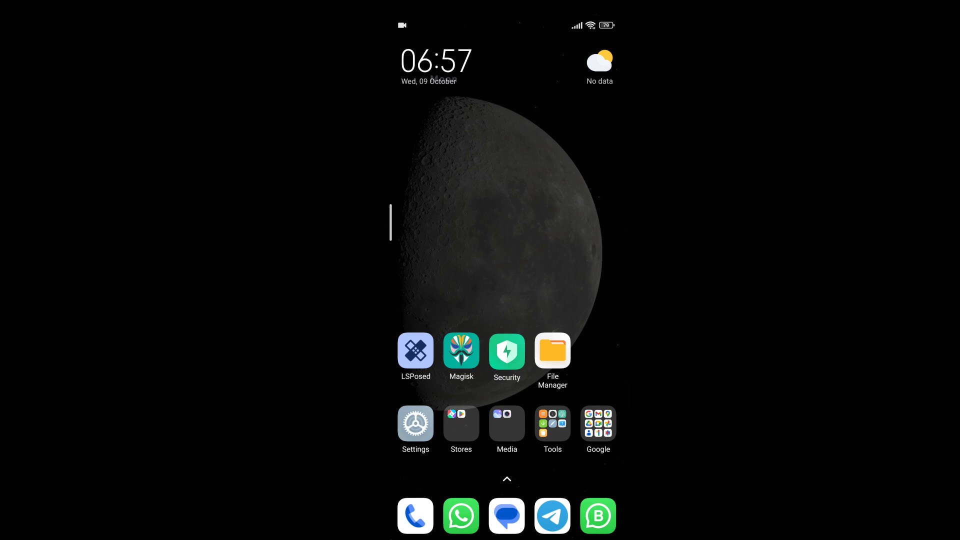
pyautogui.click(415, 351)
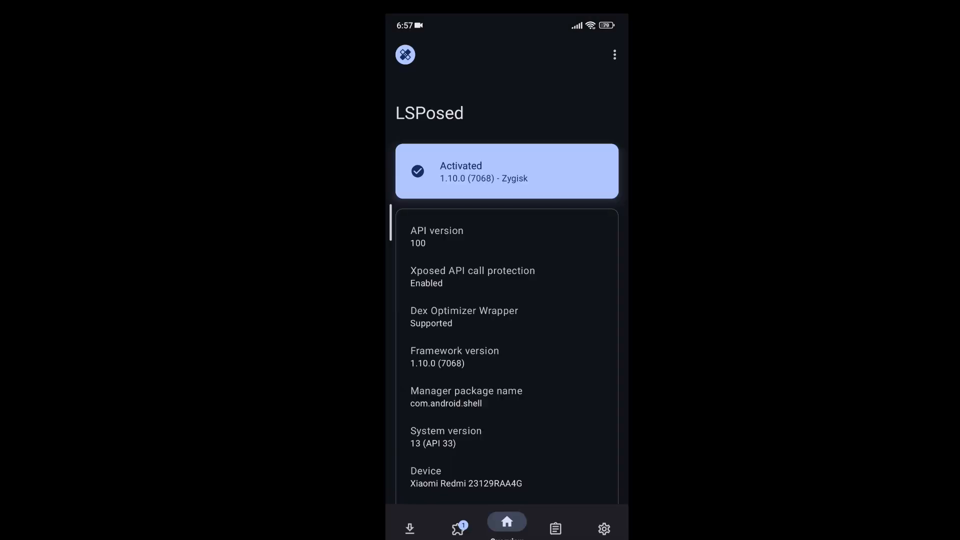
# Check LSPosed's Modules list shows Wa Enhancer enabled, then return home
pyautogui.click(458, 525)
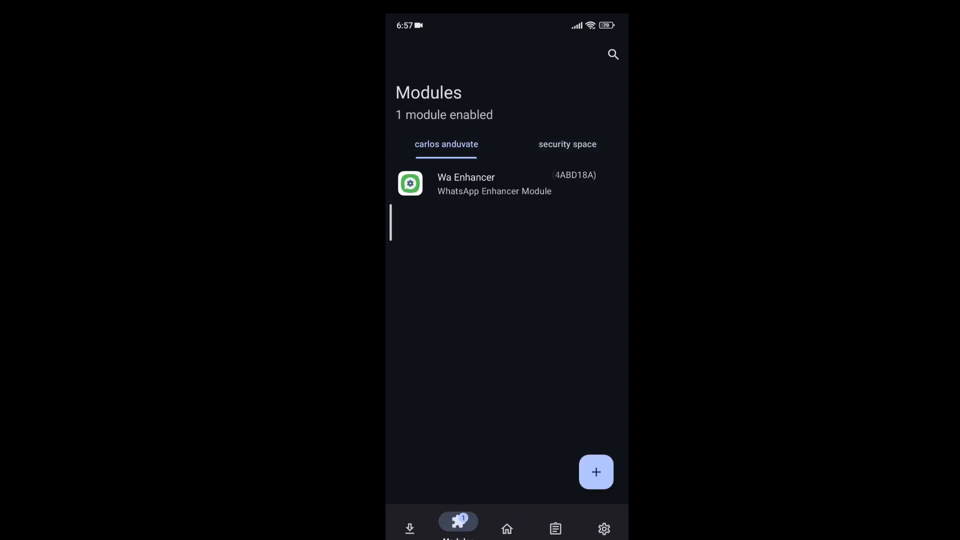
pyautogui.click(465, 184)
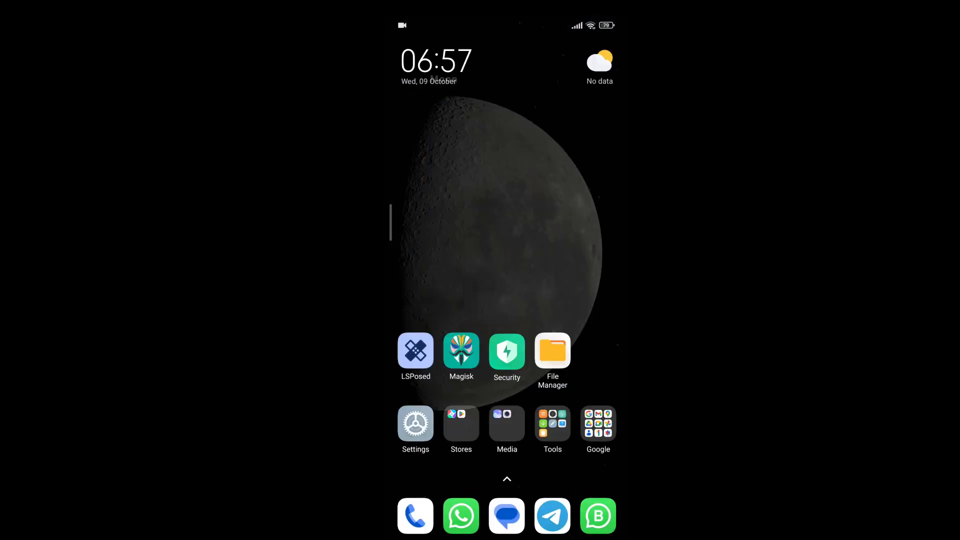
# From the app drawer, reach Wa Enhancer's LSPosed module page with its scope list
pyautogui.scroll(3)
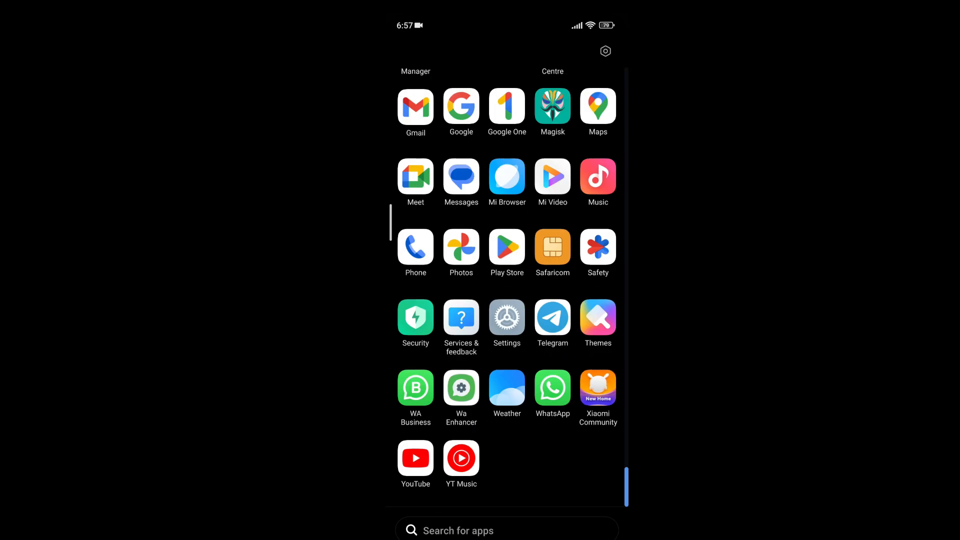
pyautogui.click(461, 388)
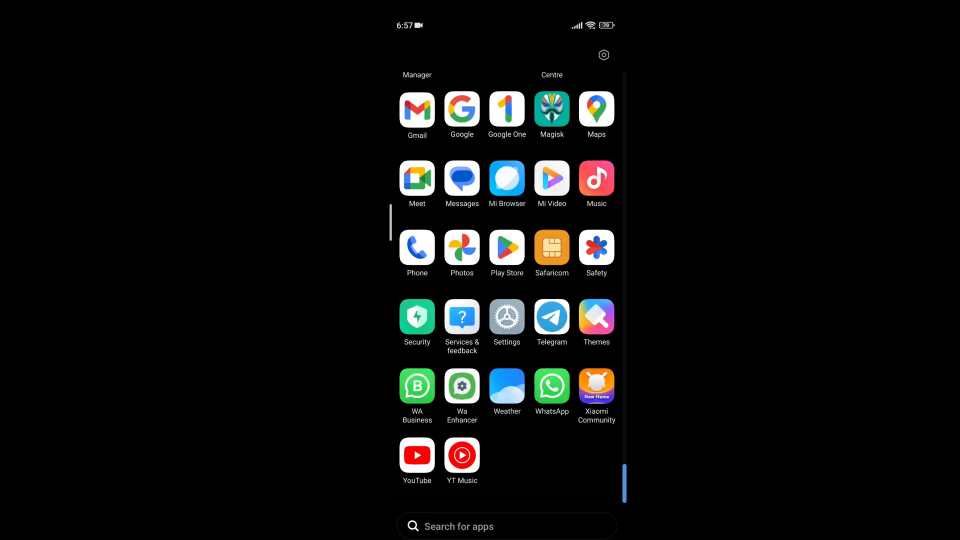
pyautogui.click(462, 386)
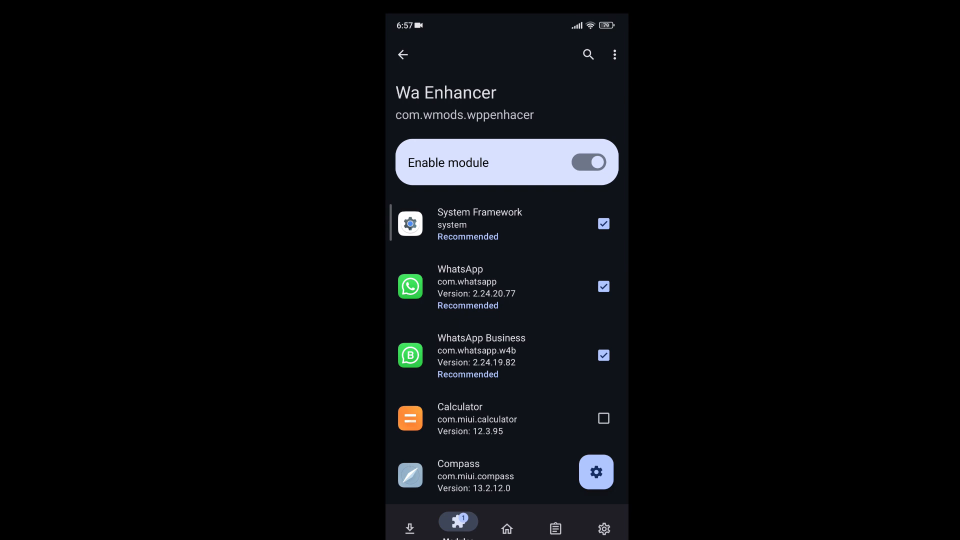
# Untick and retick WhatsApp in Wa Enhancer's module scope
pyautogui.click(603, 286)
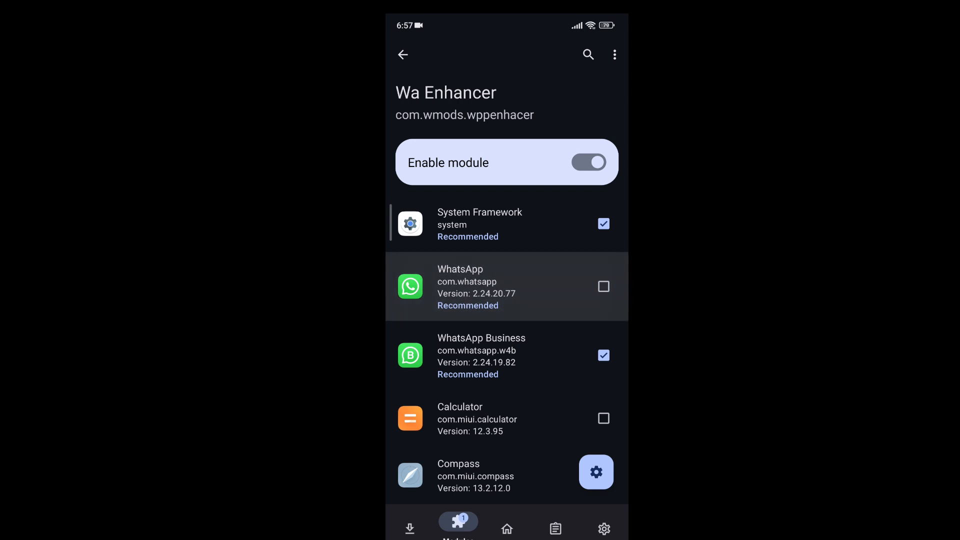
pyautogui.click(603, 287)
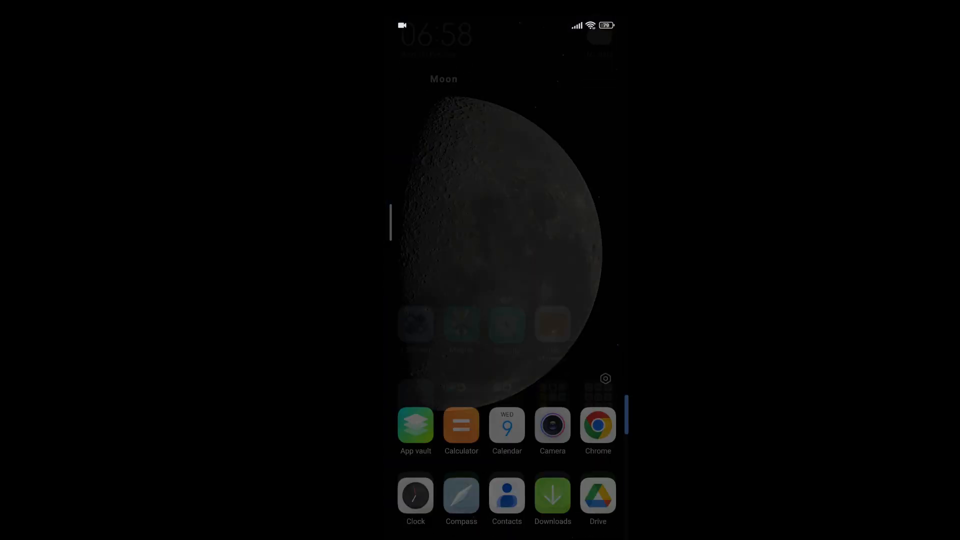
# Review Wa Enhancer's General settings, including Anti Disappearing Messages, Hide Forwarded Tag and Delete for everyone
pyautogui.scroll(3)
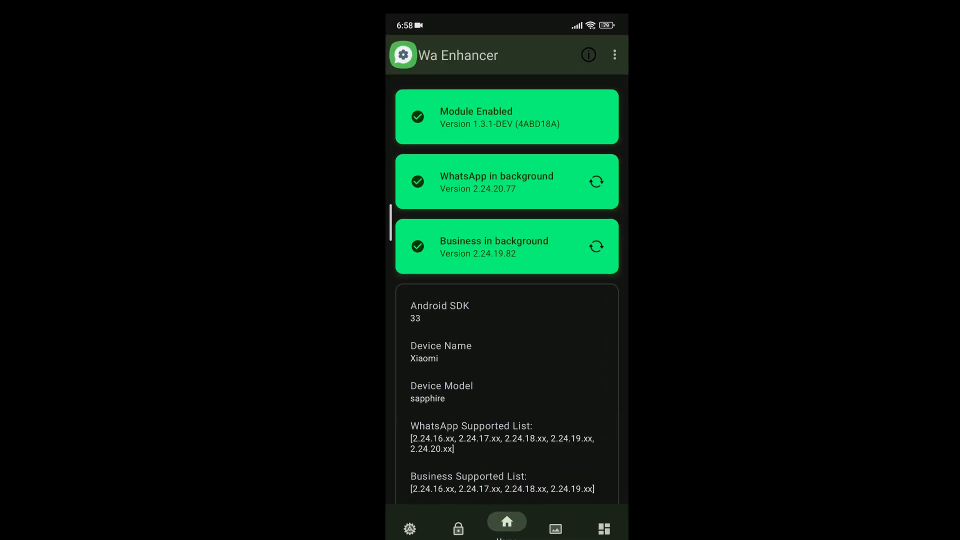
pyautogui.click(410, 521)
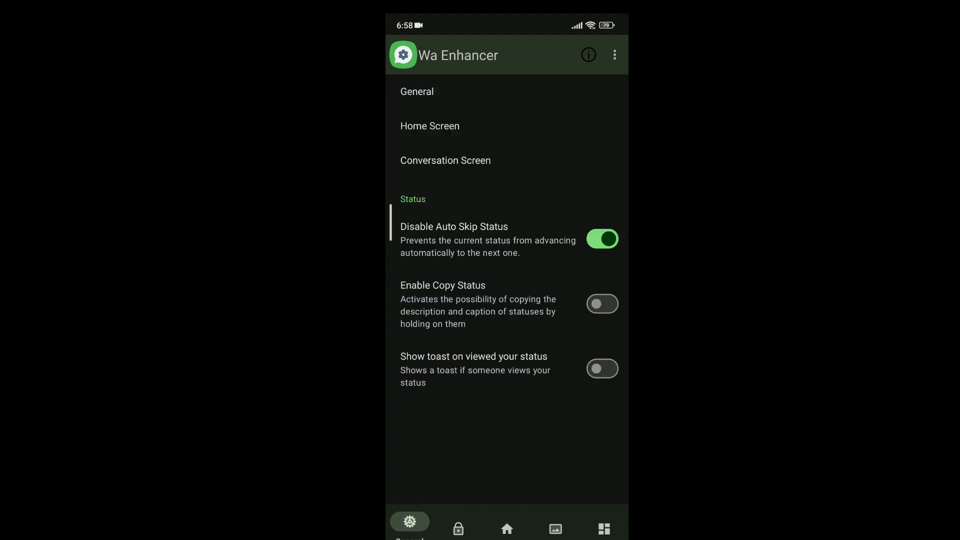
pyautogui.scroll(-3)
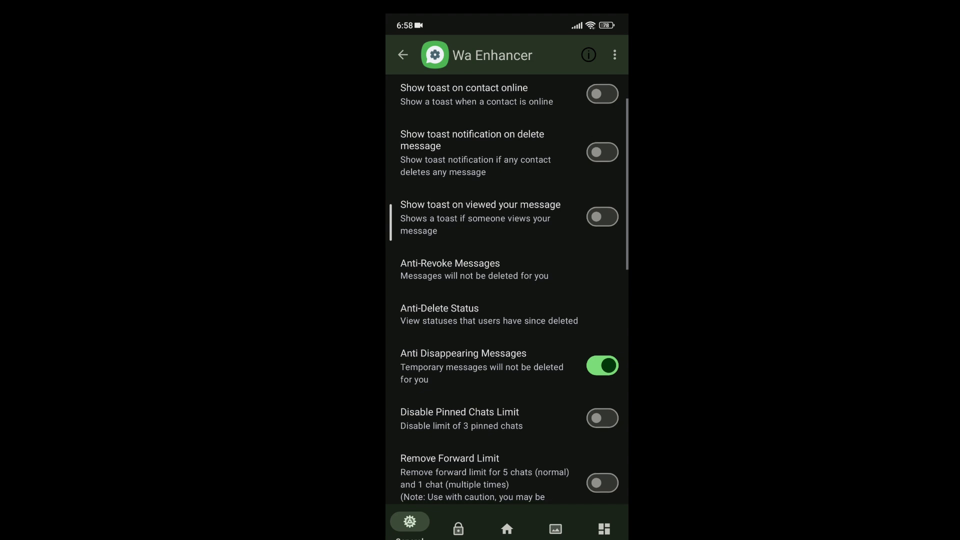
pyautogui.scroll(-3)
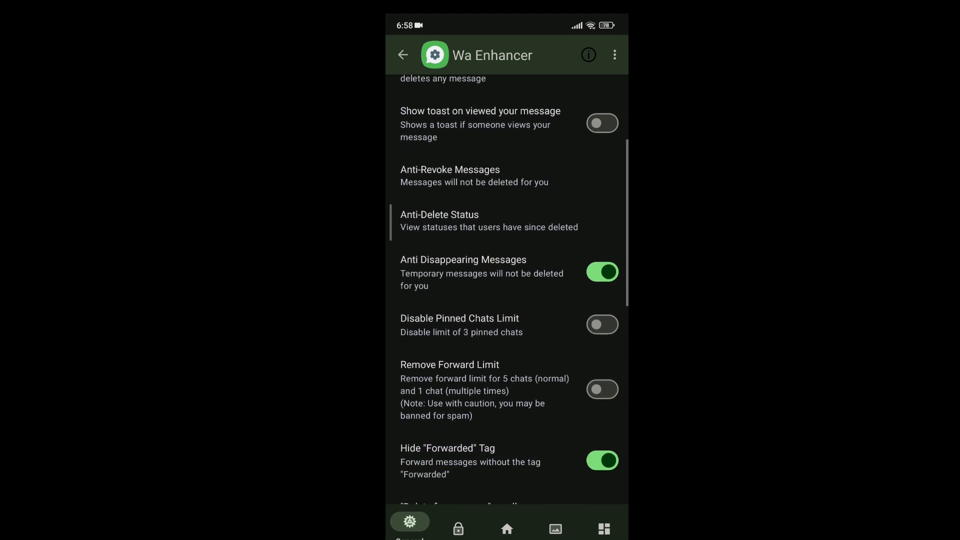
pyautogui.scroll(-3)
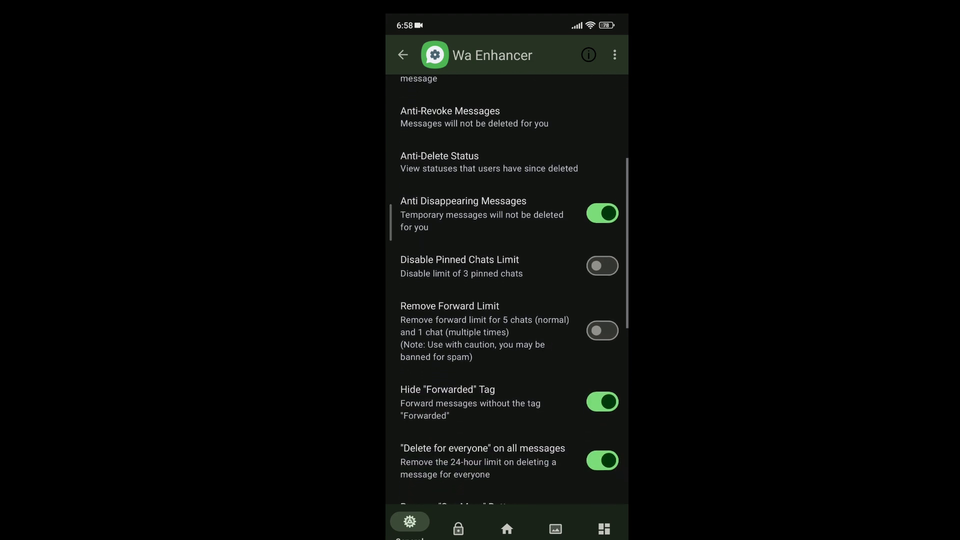
pyautogui.scroll(-3)
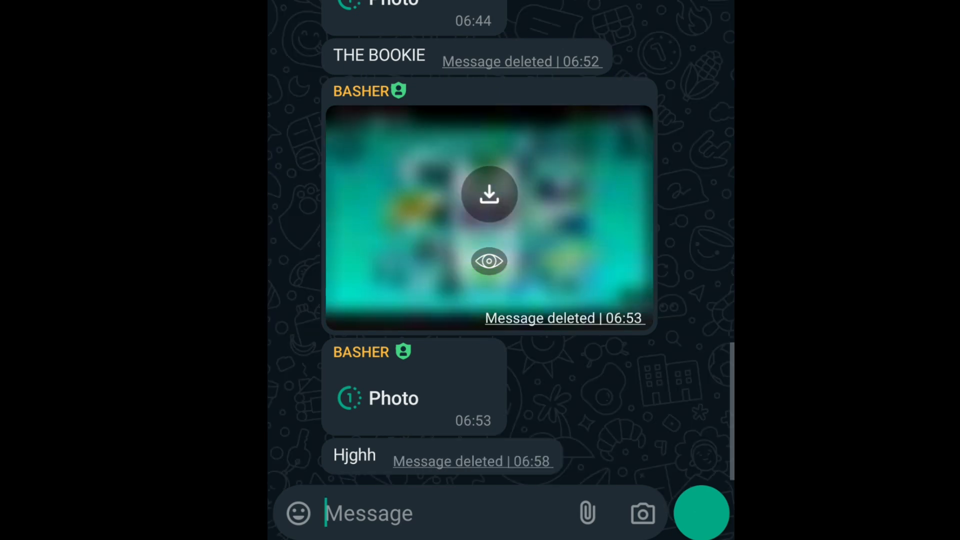
# In the group chat, view BASHER's view-once photo and save it to /sdcard/Download/WhatsApp/View Once/
pyautogui.click(488, 194)
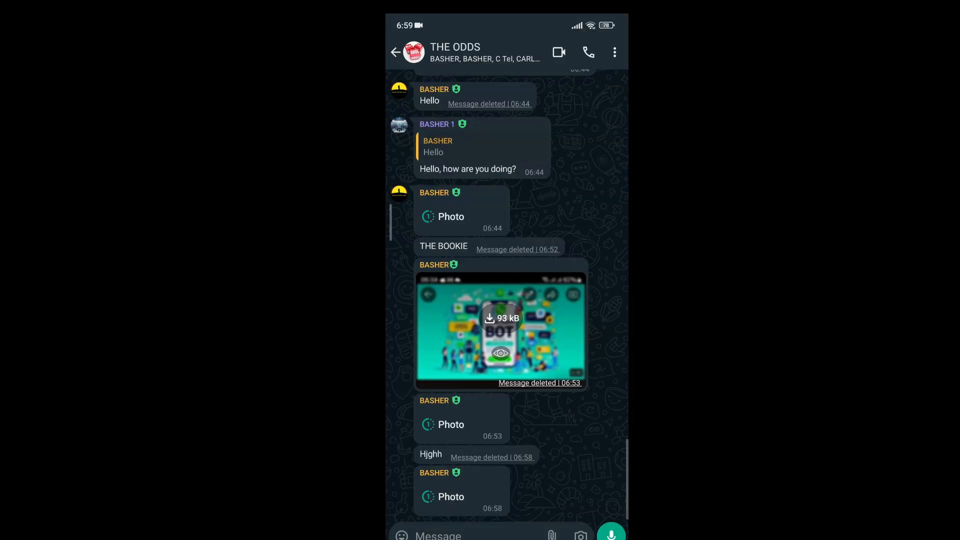
pyautogui.click(500, 329)
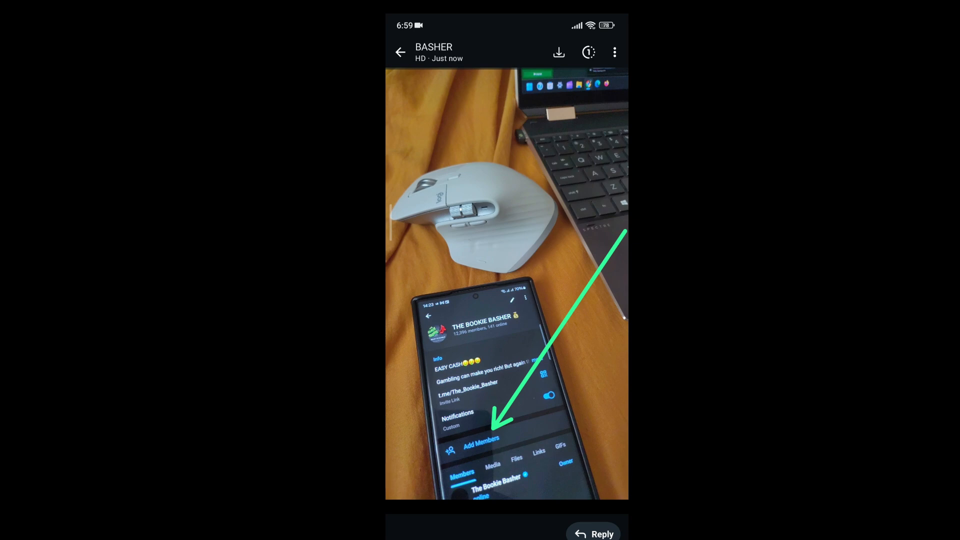
pyautogui.click(558, 51)
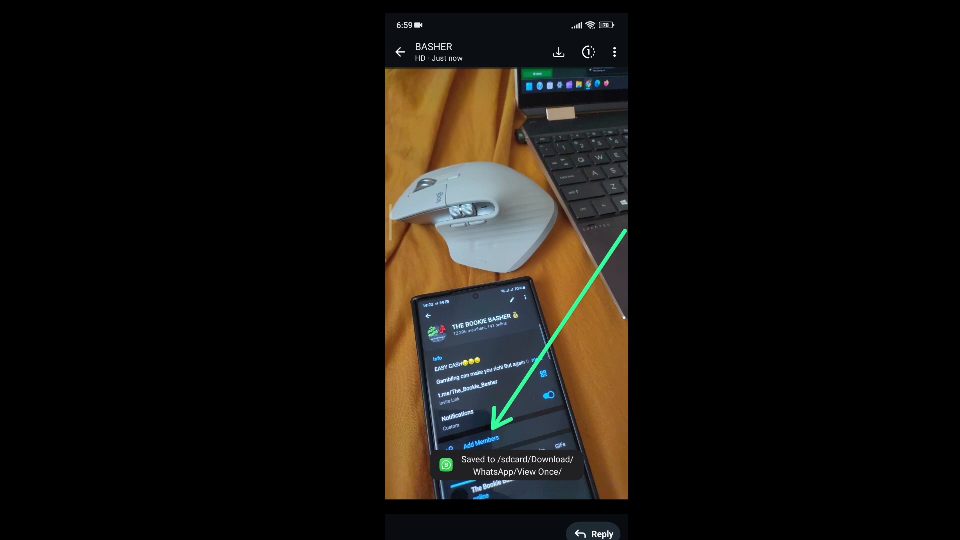
pyautogui.click(400, 52)
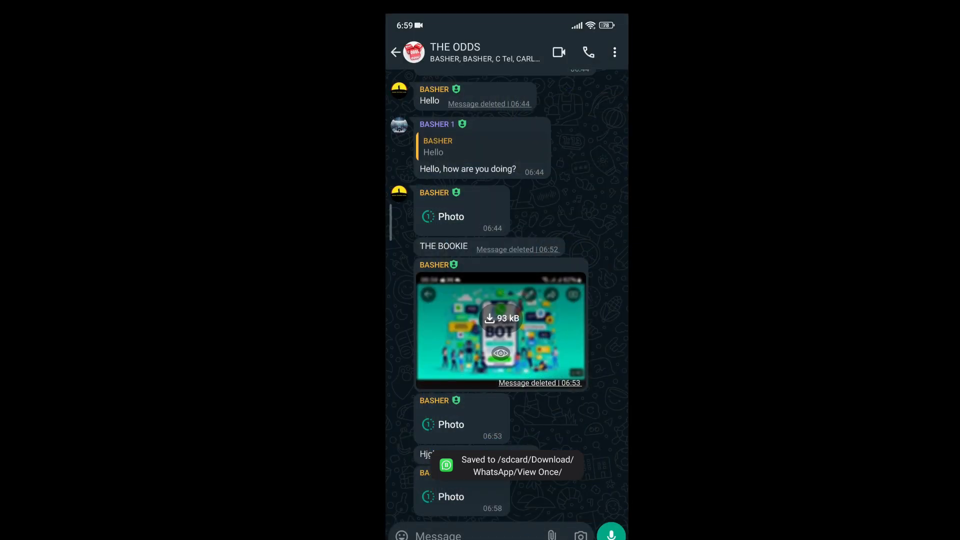